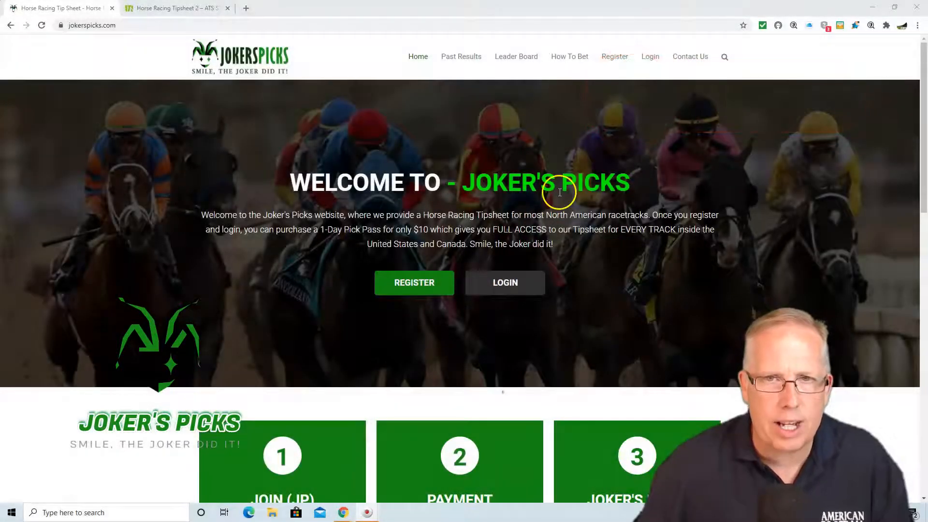
# Step: Load the free [08/14/2020] Gulfstream Park tipsheet on Past Results and reveal its race picks table
pyautogui.click(461, 56)
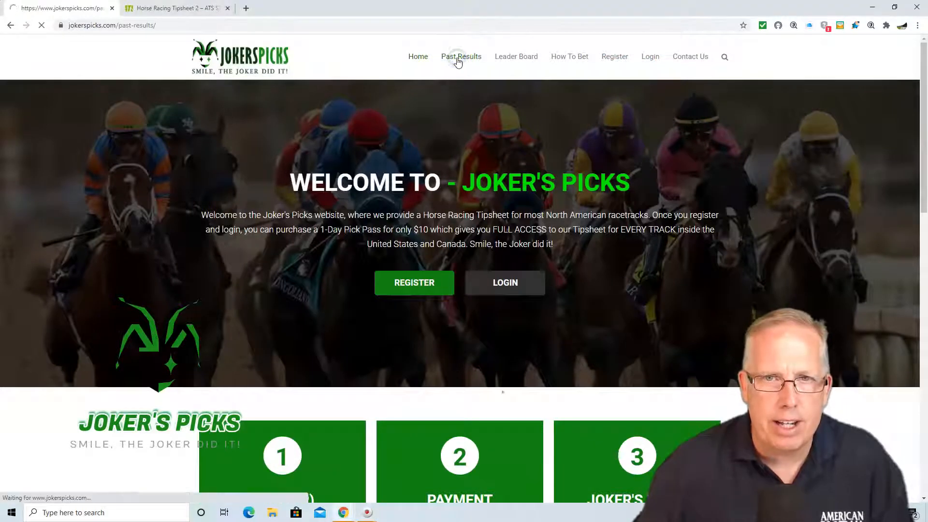
pyautogui.click(462, 56)
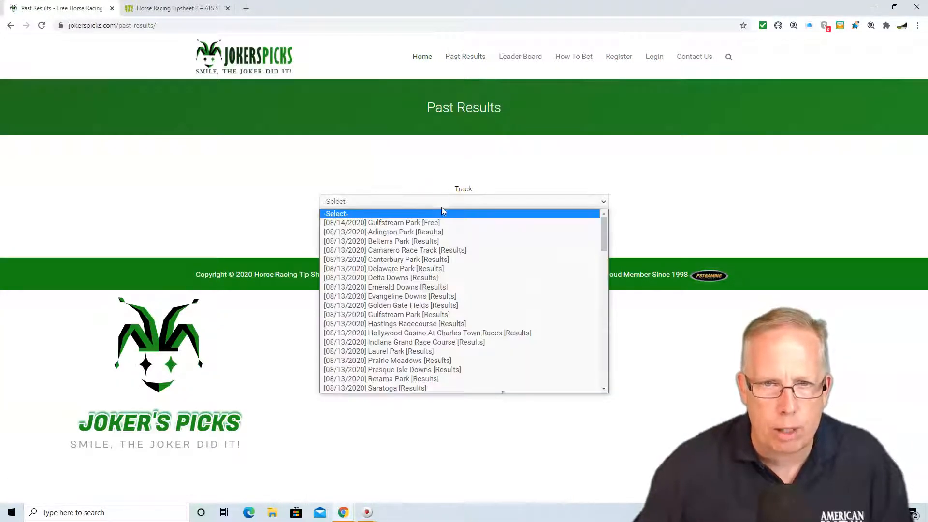
pyautogui.click(382, 223)
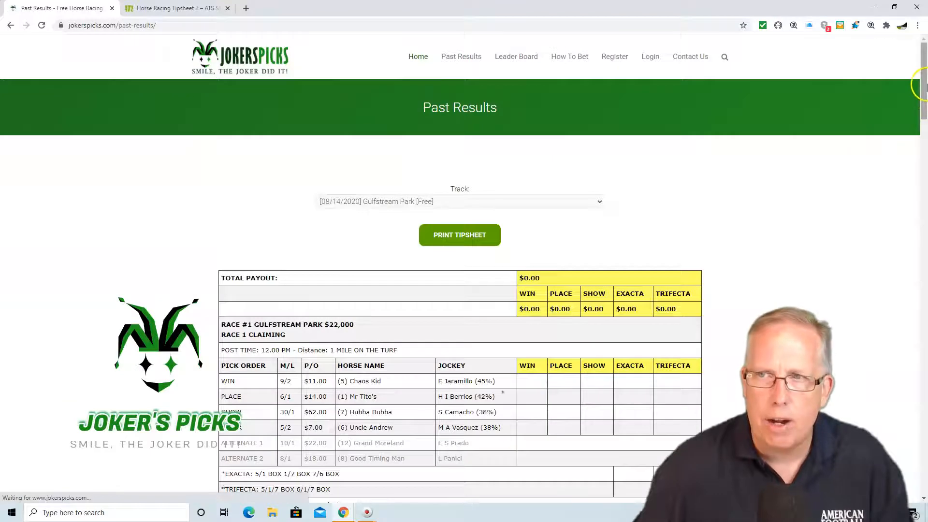
pyautogui.scroll(-3)
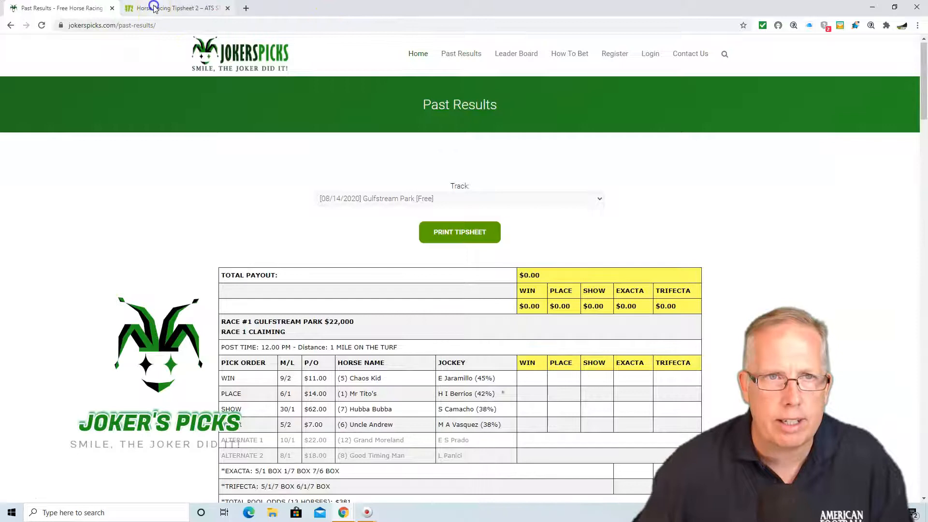
pyautogui.click(178, 8)
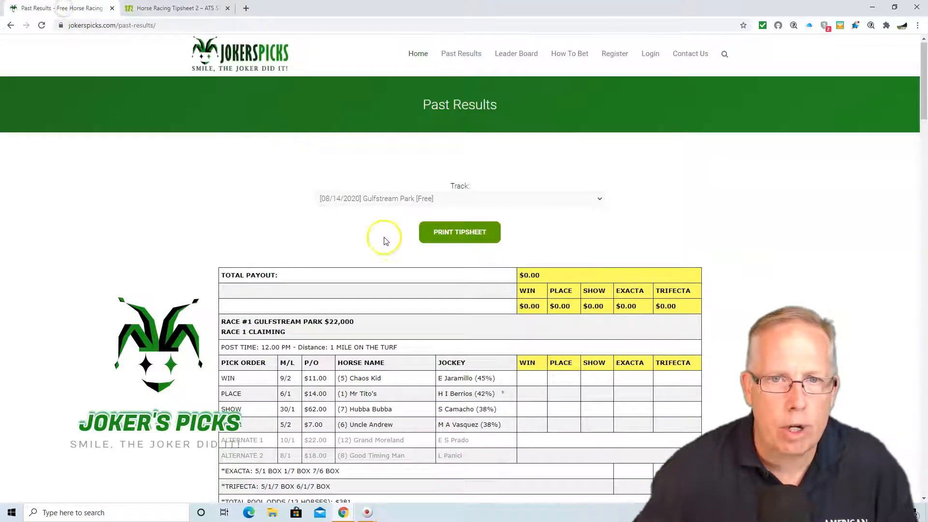
pyautogui.click(461, 53)
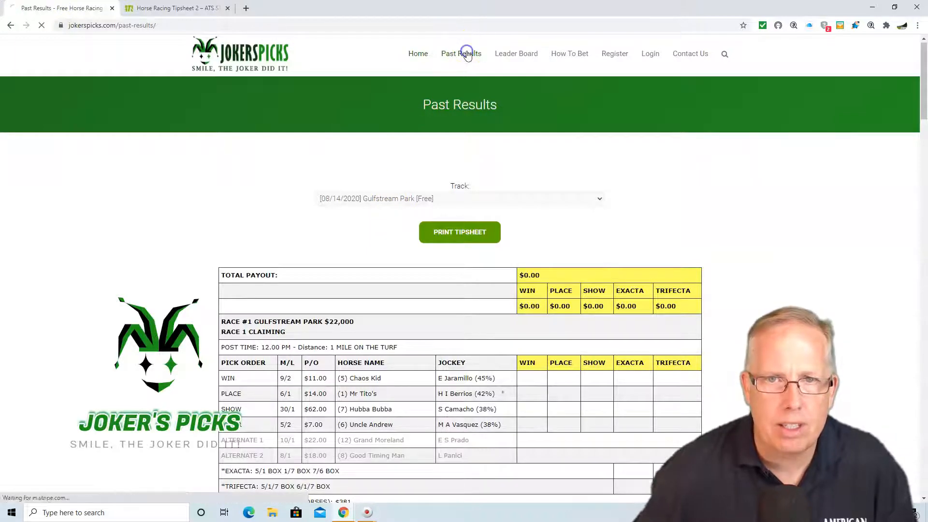
pyautogui.click(464, 199)
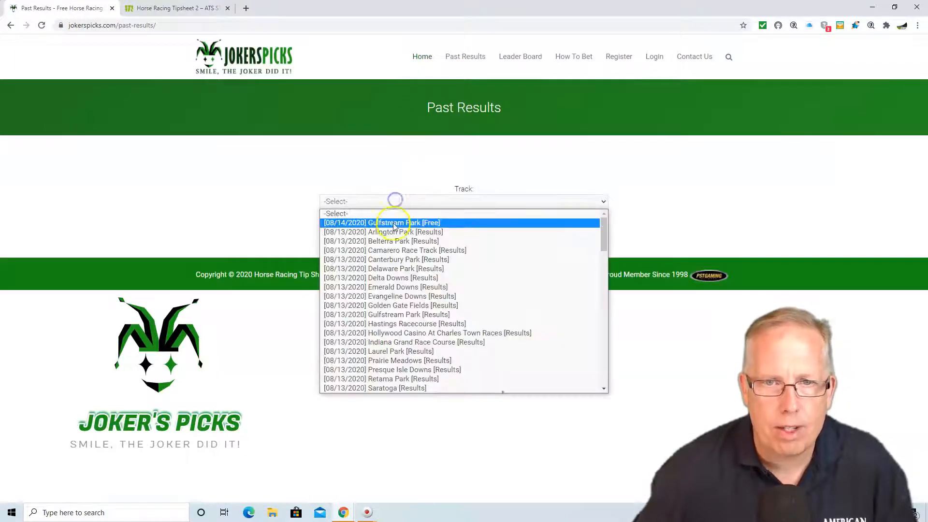
pyautogui.click(381, 223)
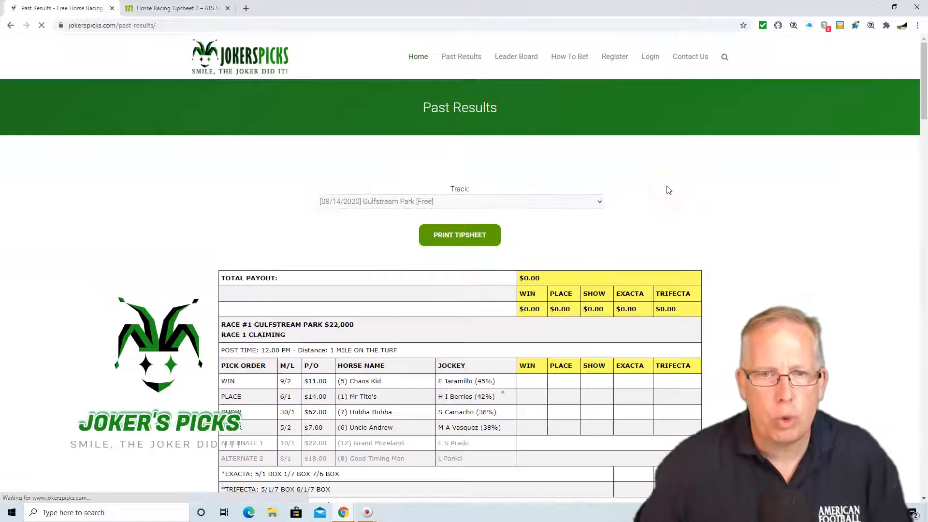